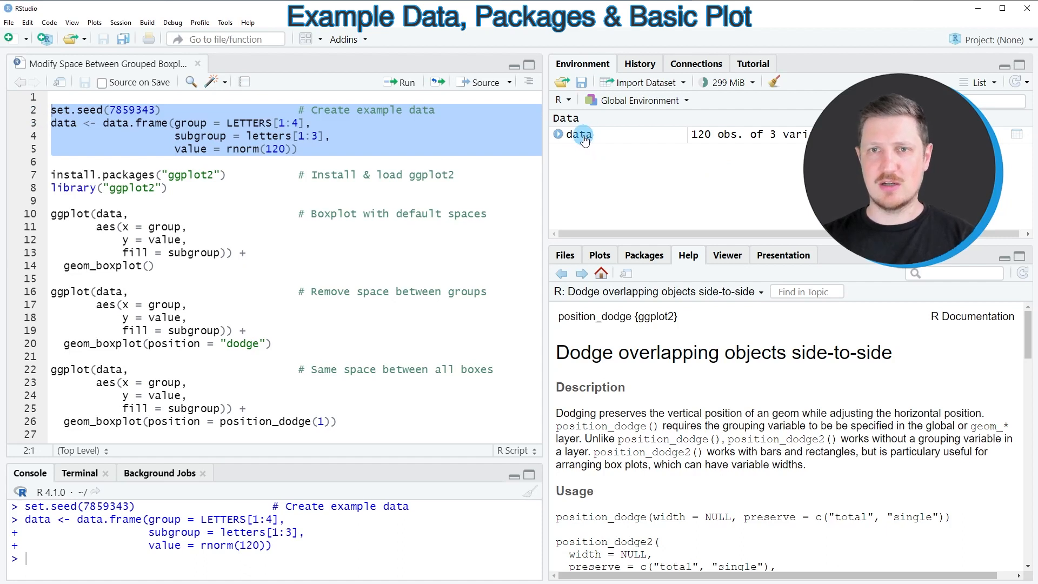
View the 120-row data frame in the viewer, then return to the plotting script
click(578, 134)
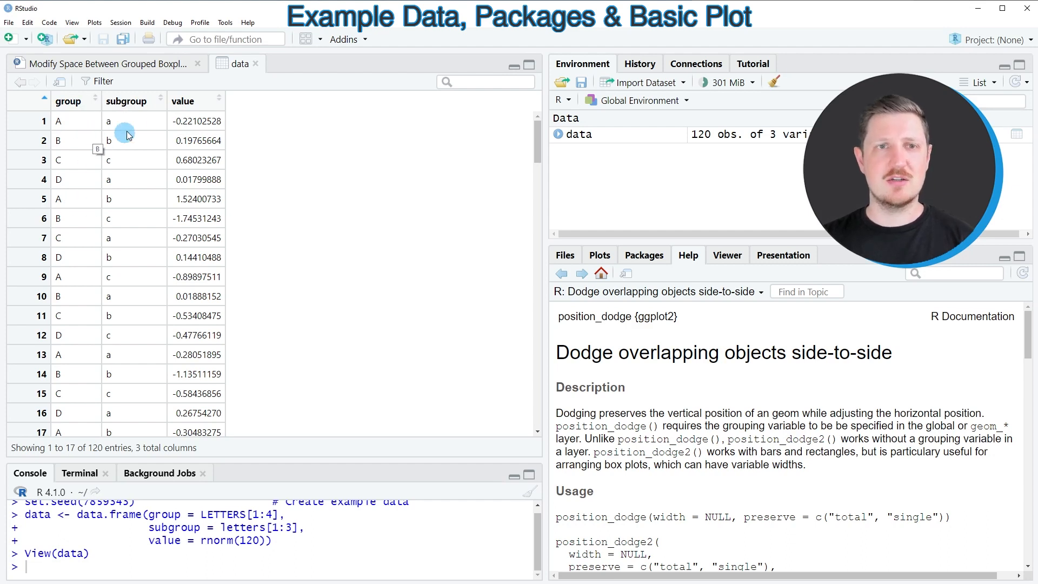
mouse_move(137, 237)
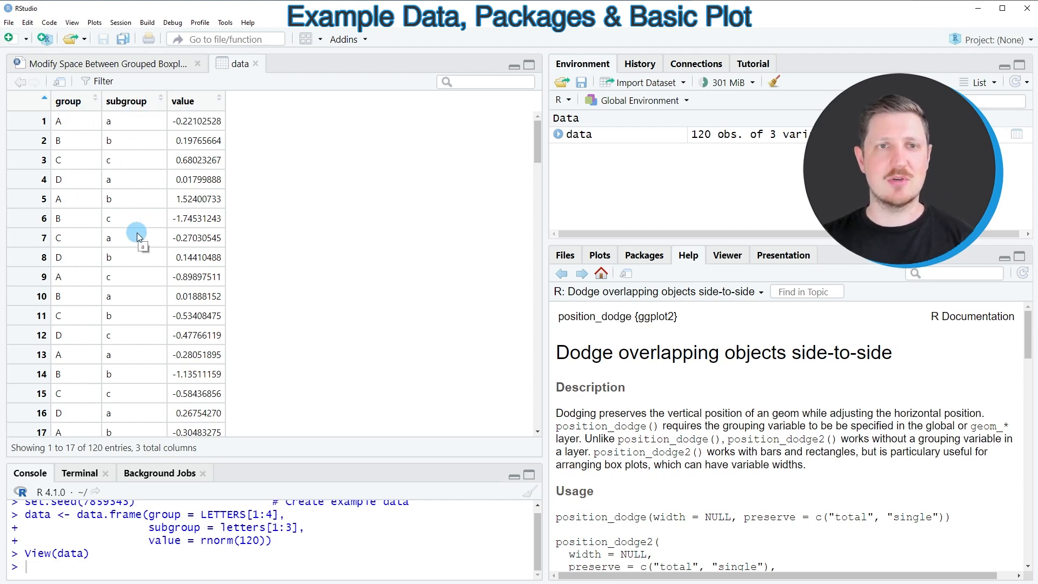
mouse_move(196, 160)
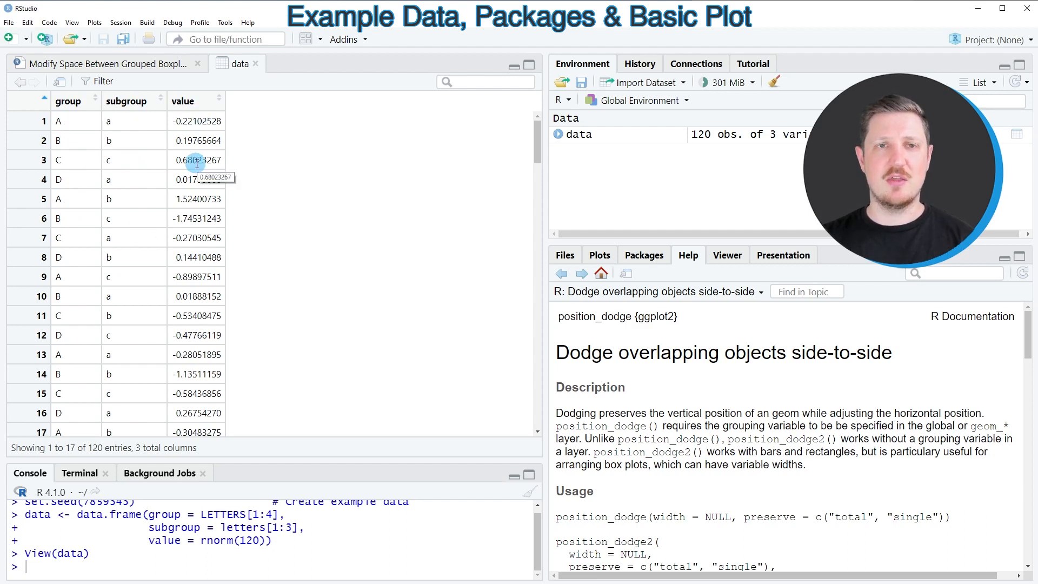
mouse_move(199, 141)
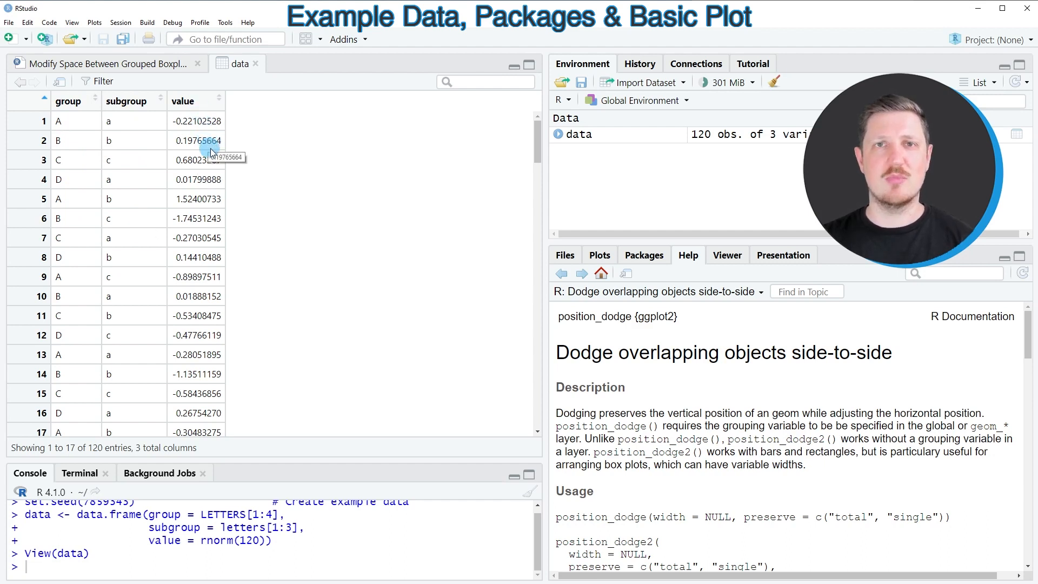
click(106, 62)
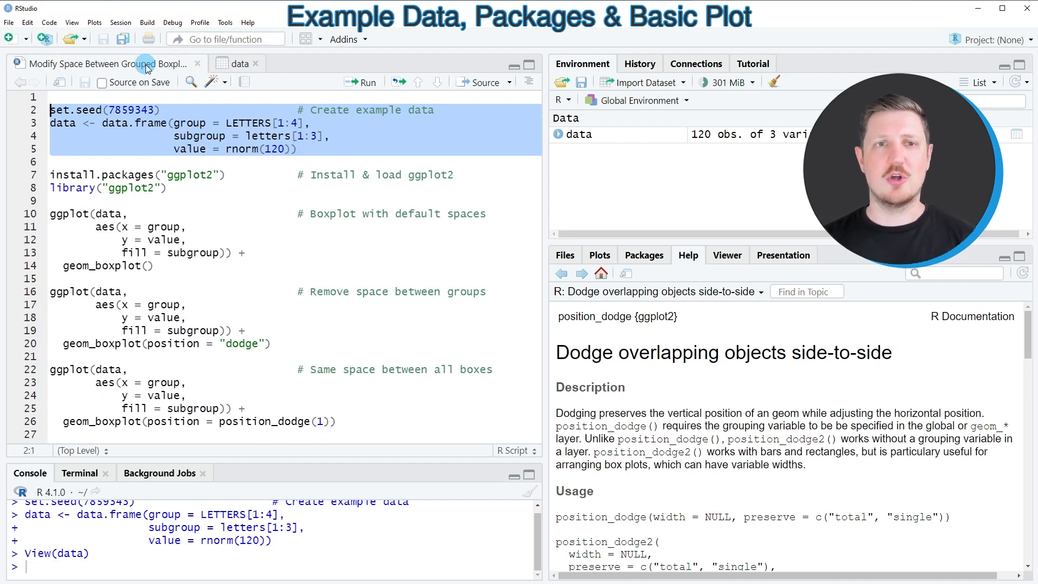
mouse_move(181, 166)
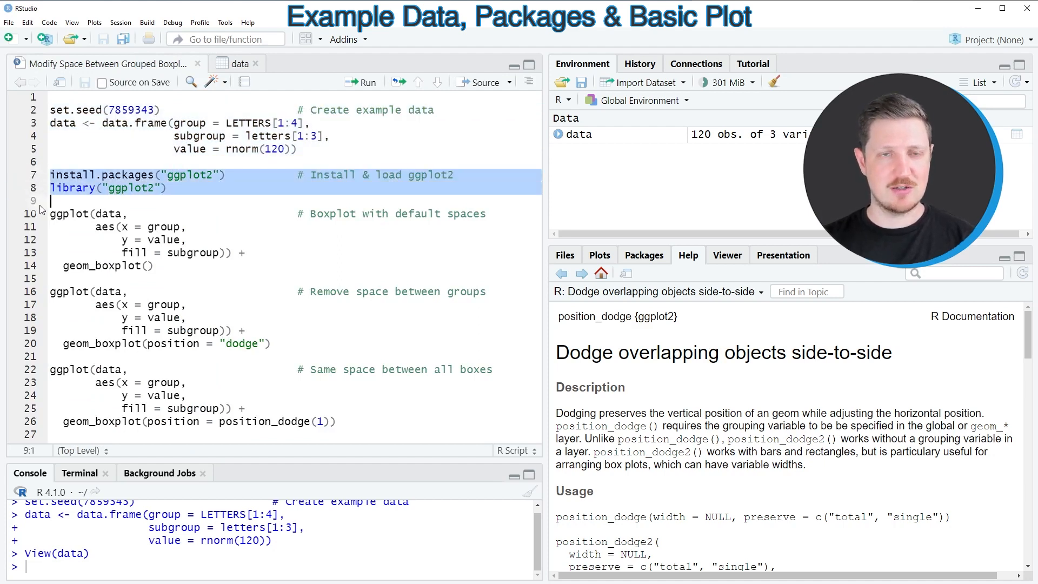
mouse_move(75, 201)
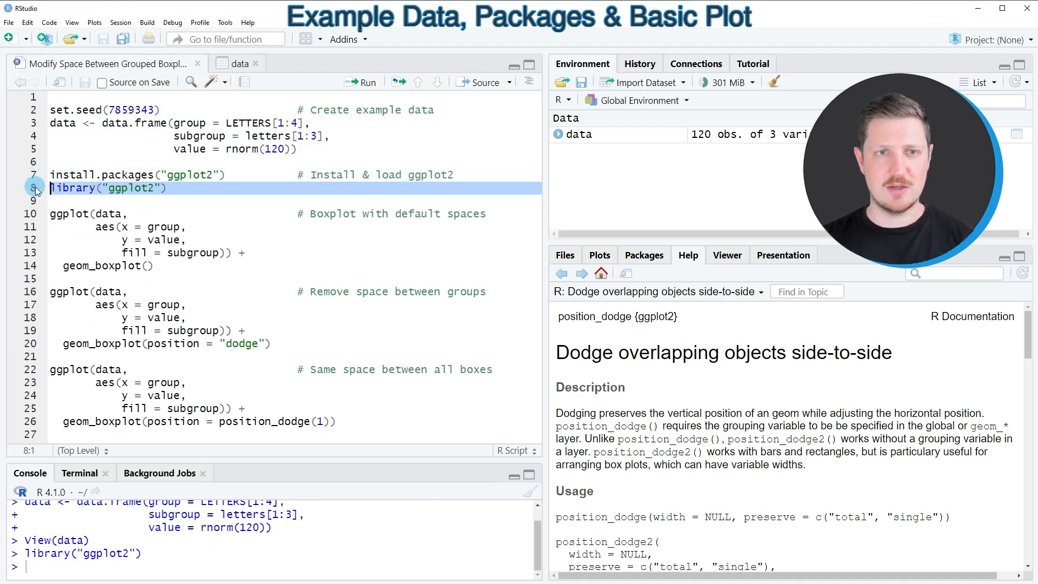
Load ggplot2 and start selecting the default grouped boxplot code
click(75, 213)
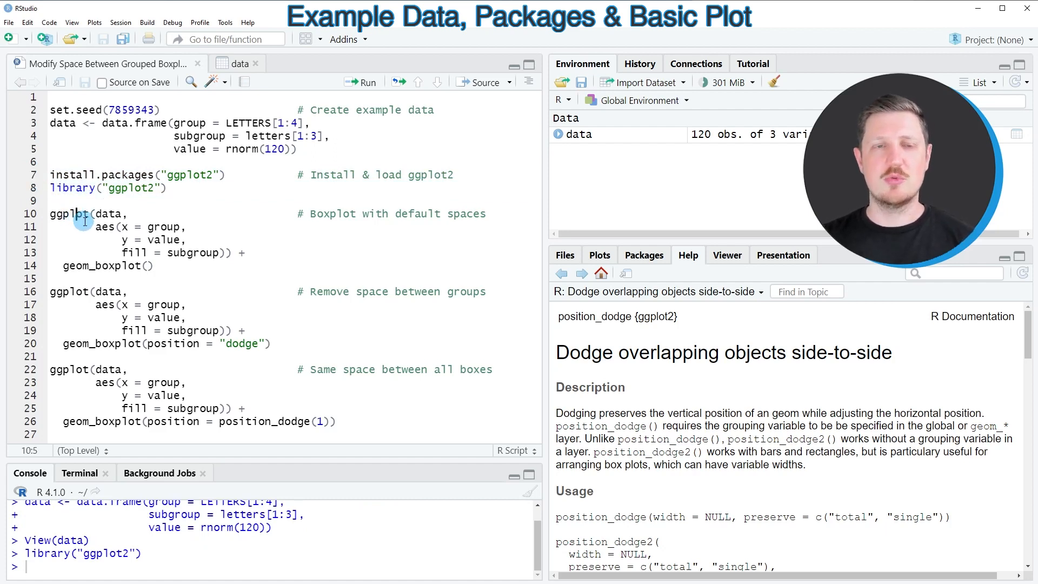
double_click(68, 213)
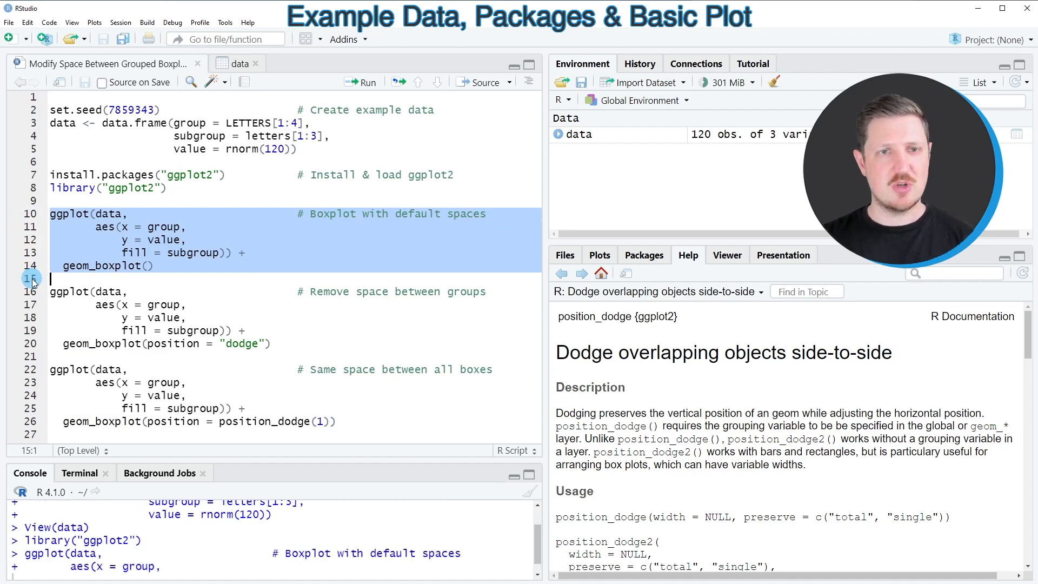
Run the ggplot code producing the default boxplot of value by group, coloured by subgroup
click(360, 82)
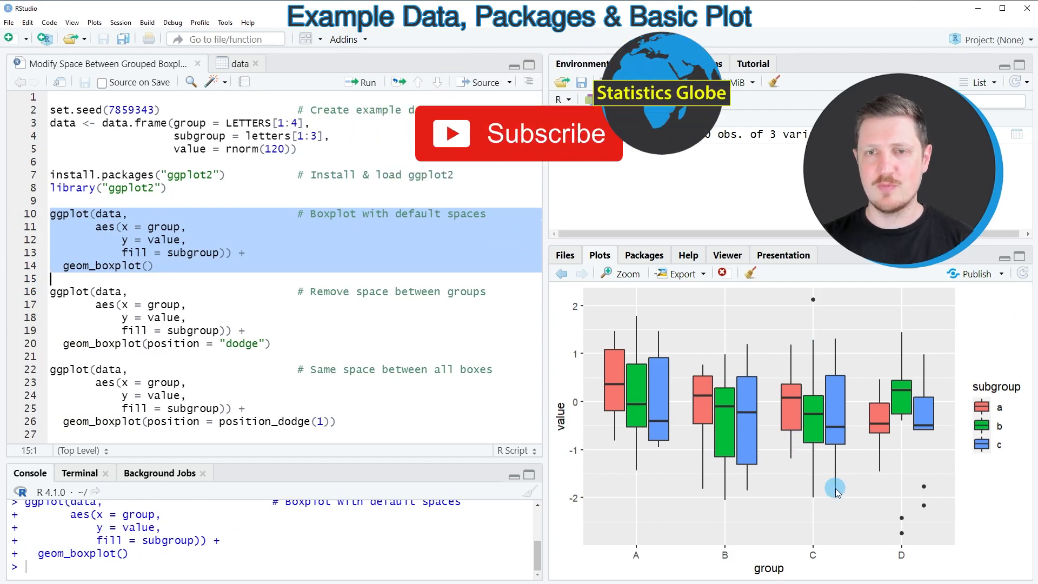
mouse_move(626, 394)
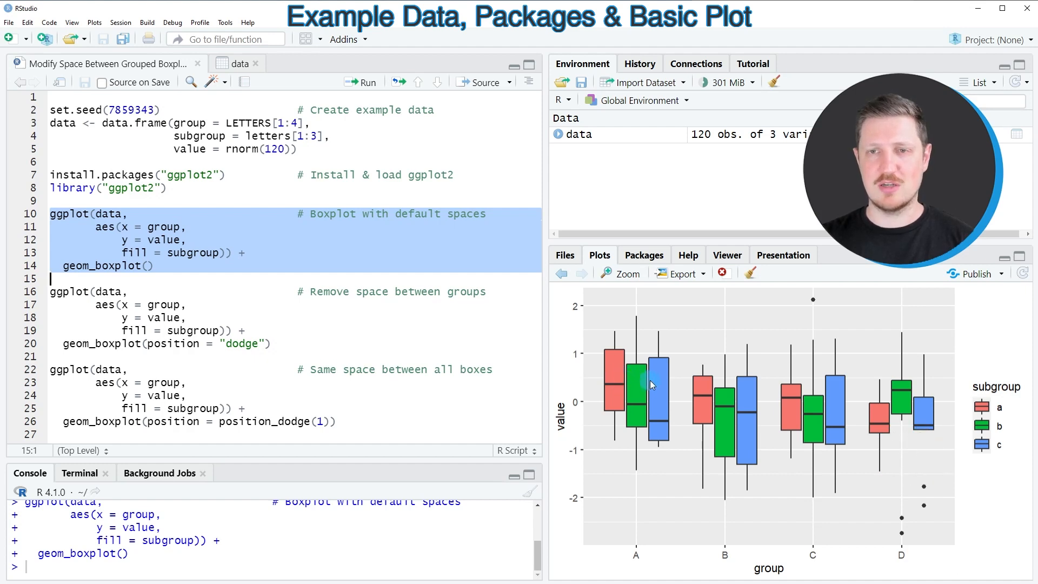
mouse_move(686, 395)
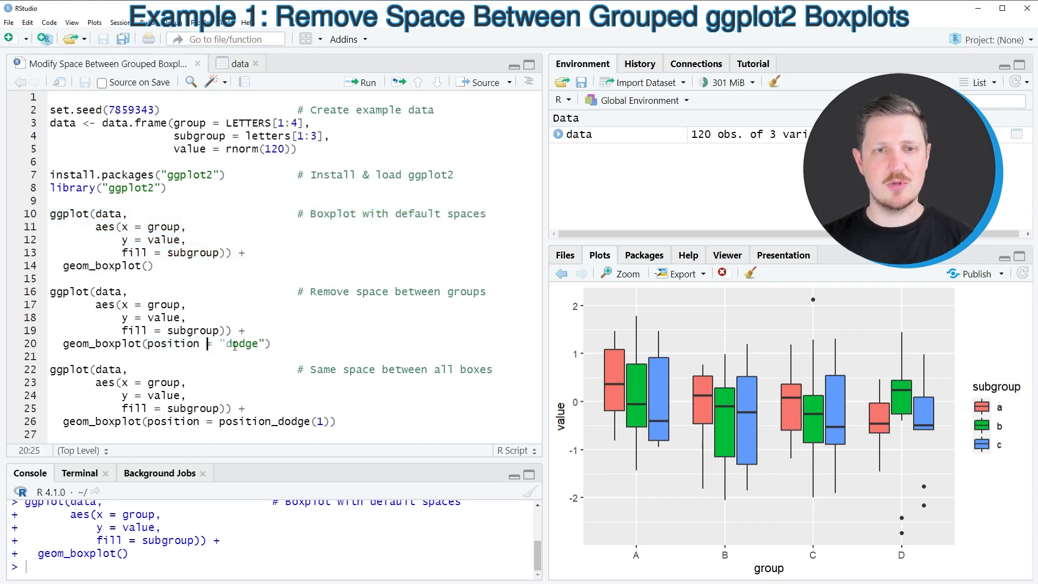
Run the geom_boxplot(position = "dodge") block so subgroup boxes sit flush within each group
drag(184, 343, 268, 343)
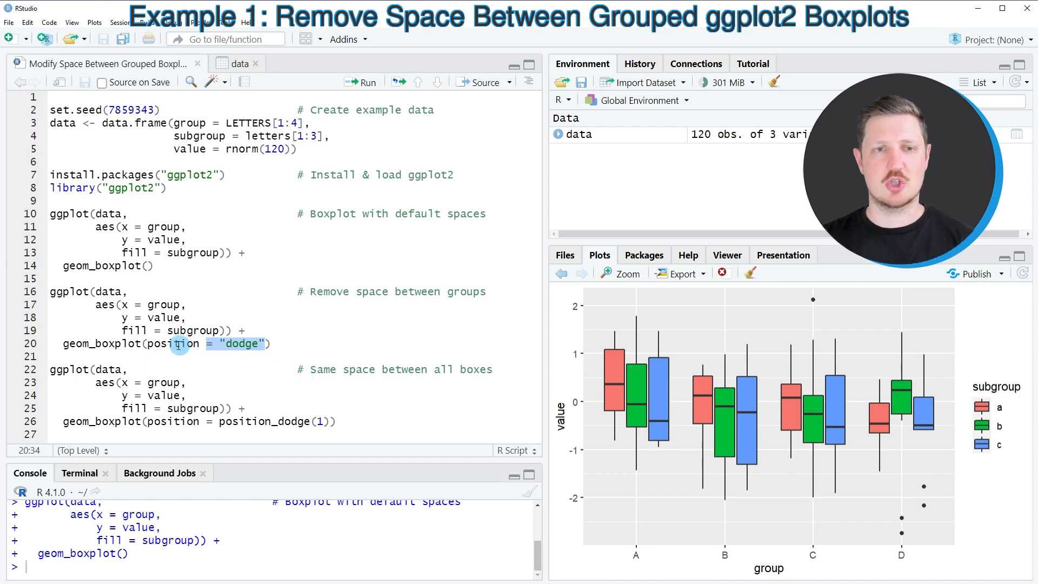
drag(59, 291, 40, 356)
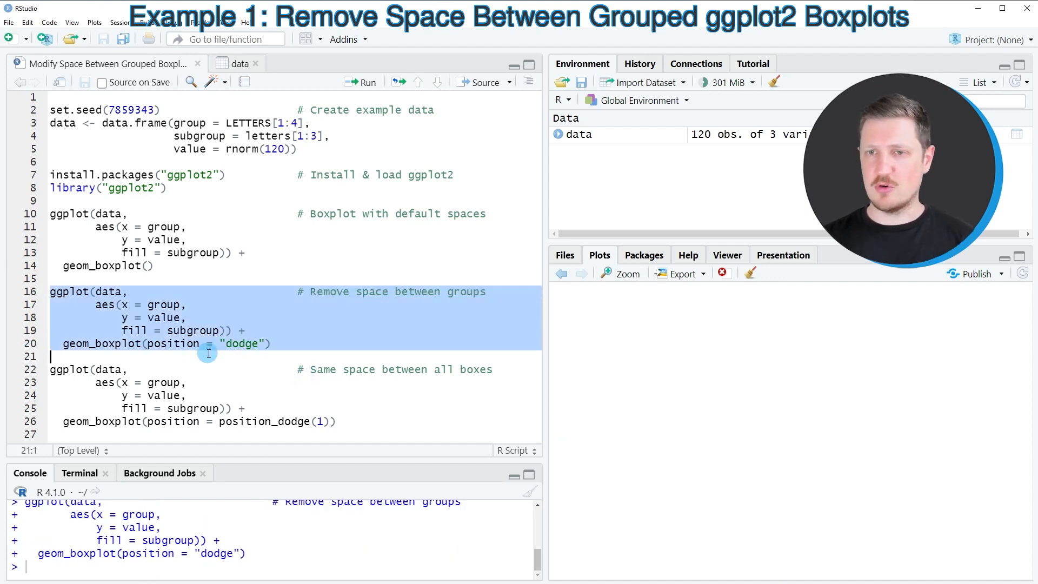
click(361, 82)
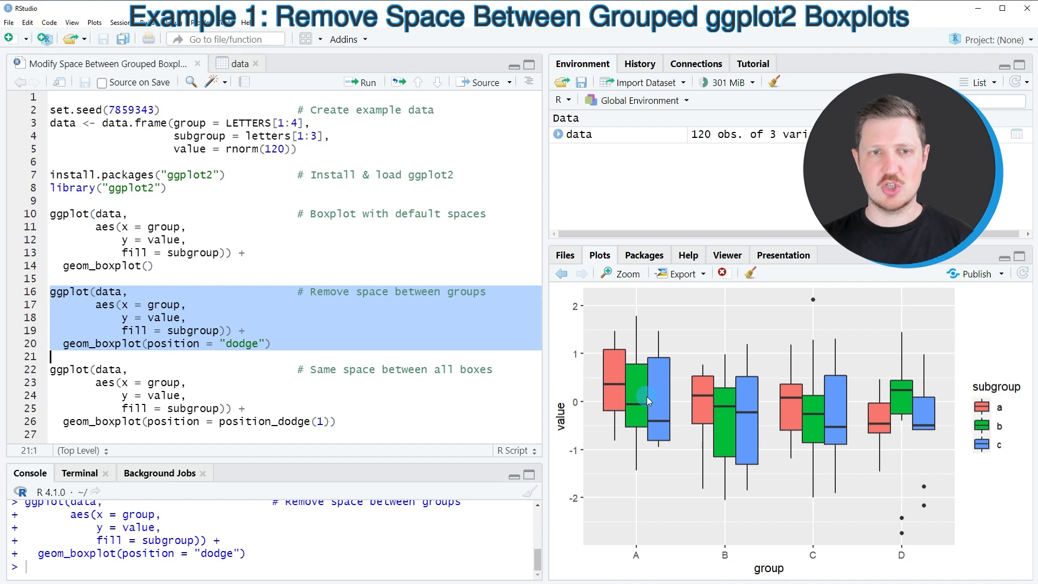
mouse_move(654, 408)
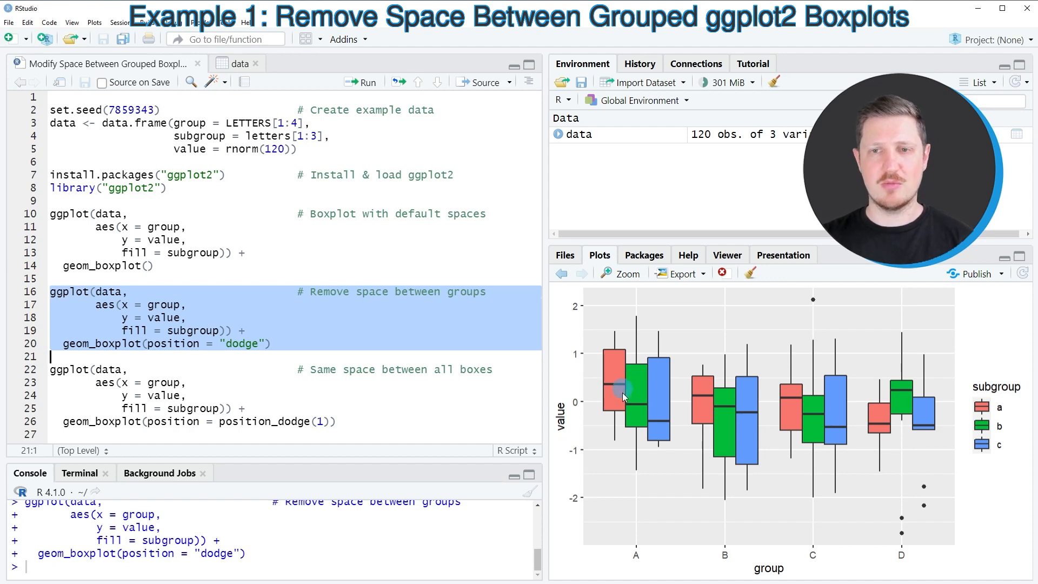
mouse_move(695, 395)
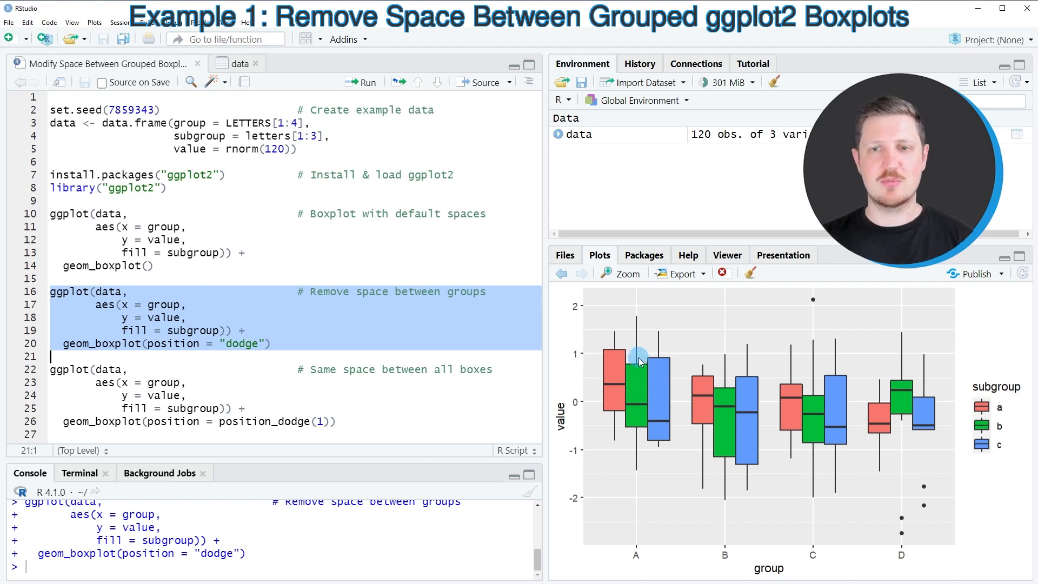
double_click(171, 342)
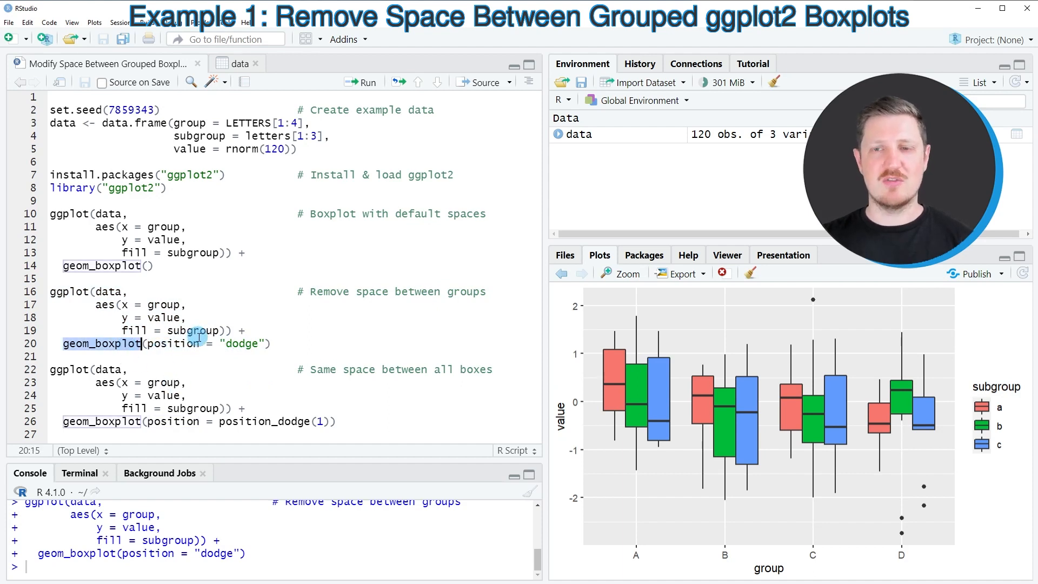
mouse_move(662, 381)
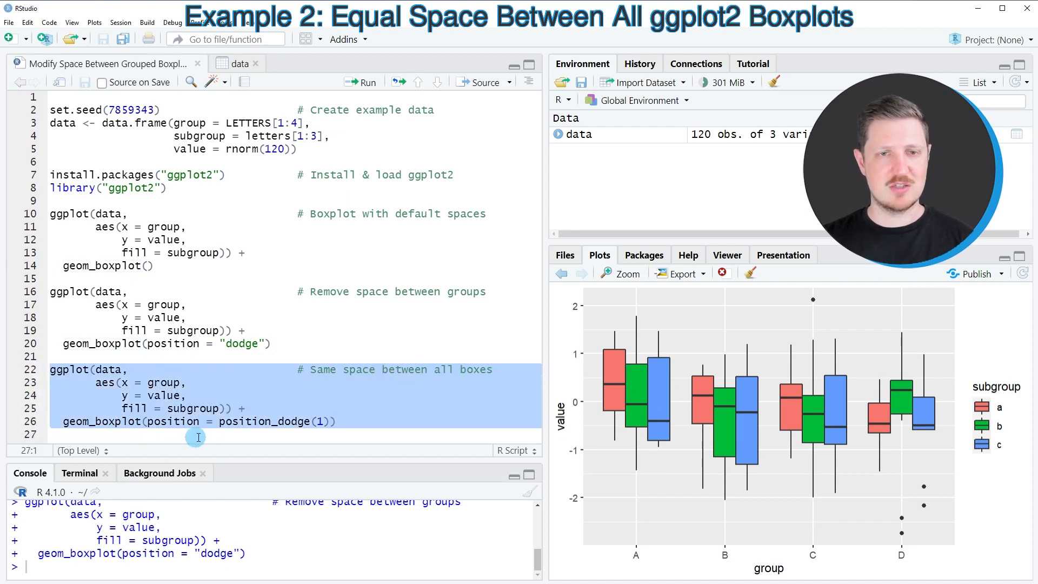
Run the geom_boxplot(position = position_dodge(1)) block so all twelve boxes are evenly spaced
double_click(172, 422)
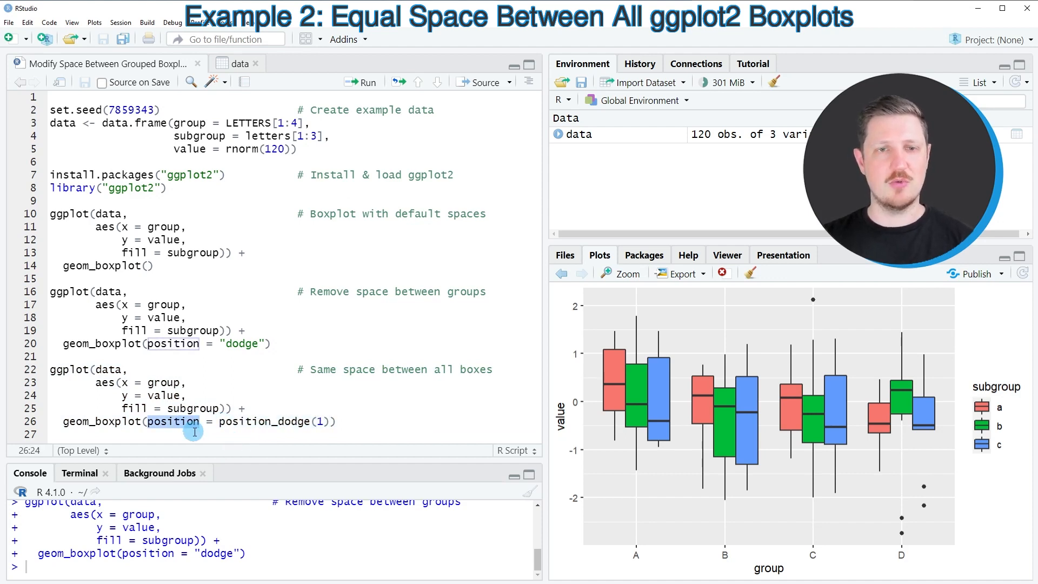
double_click(264, 422)
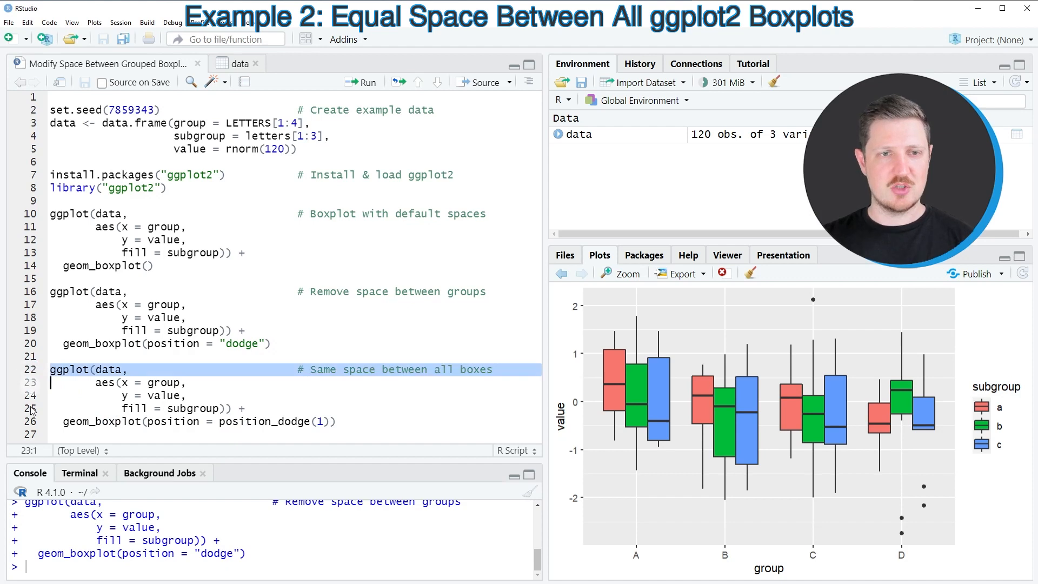
drag(62, 370, 337, 420)
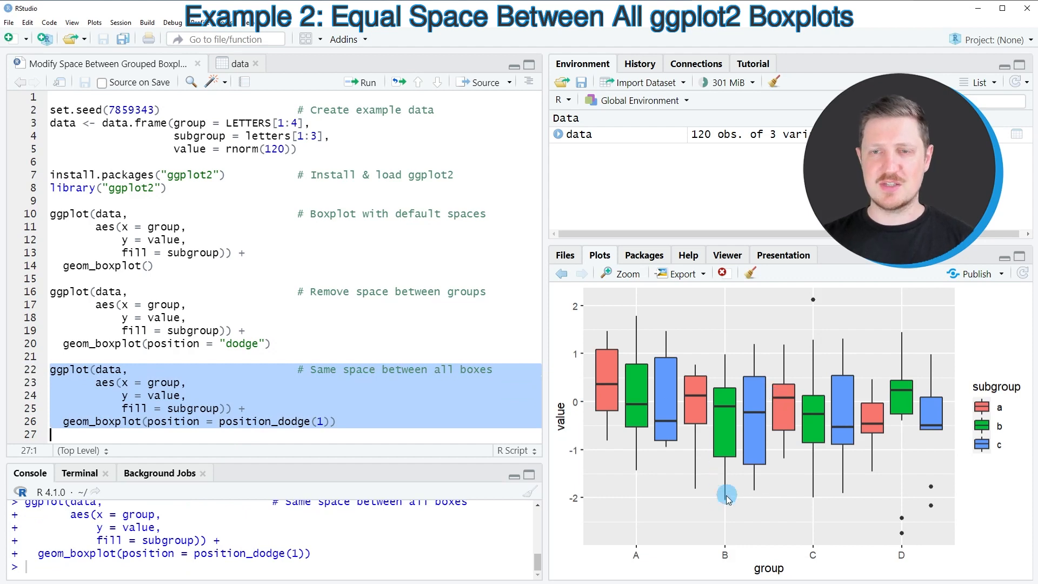
mouse_move(601, 384)
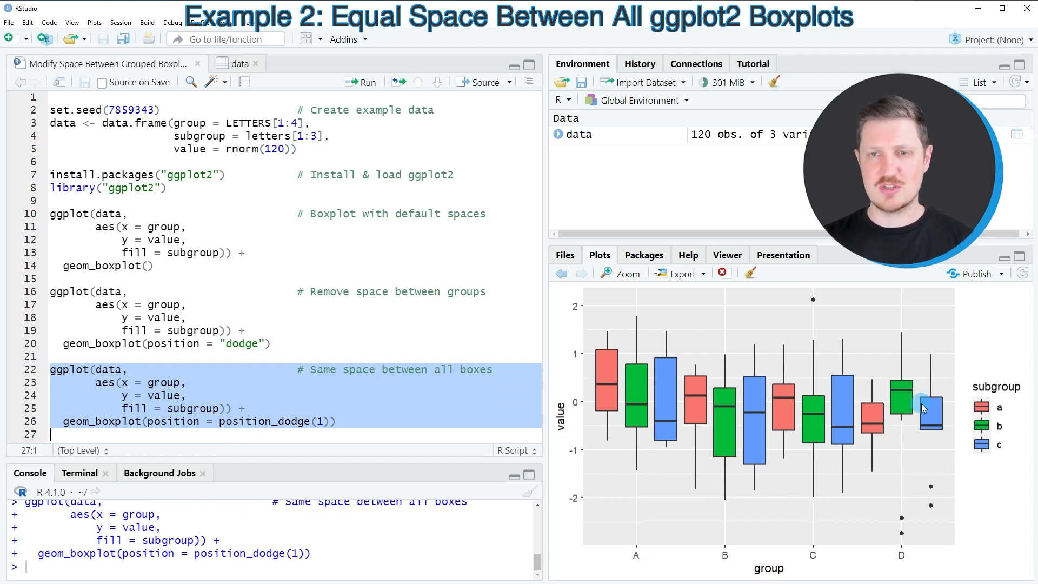
mouse_move(832, 417)
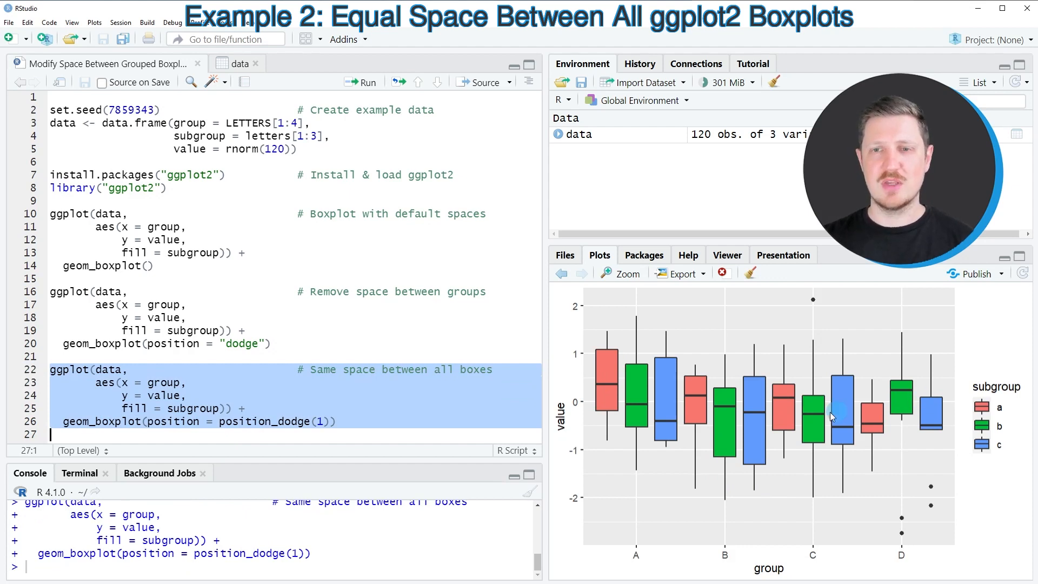
mouse_move(675, 402)
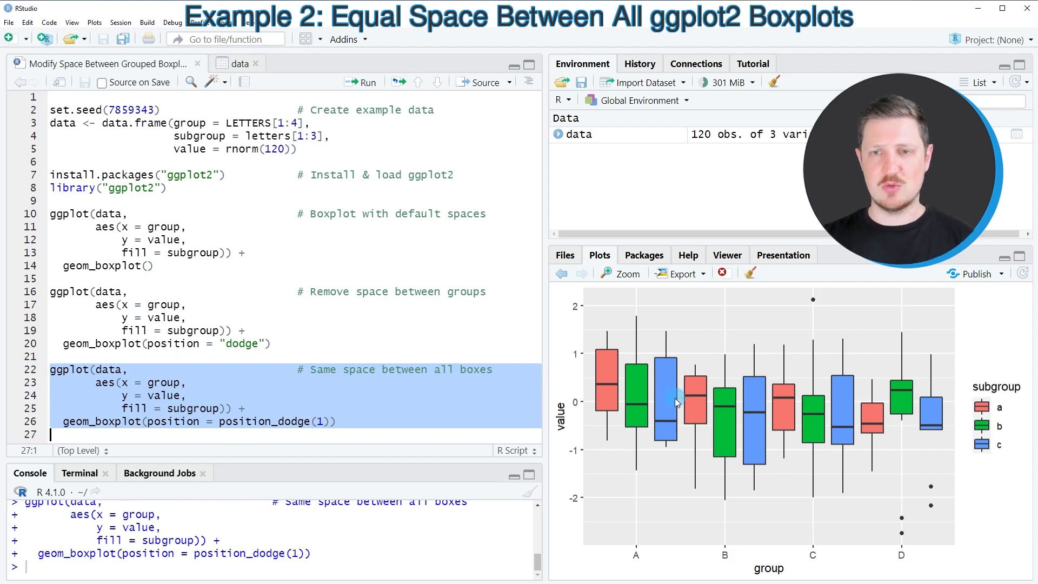
mouse_move(682, 406)
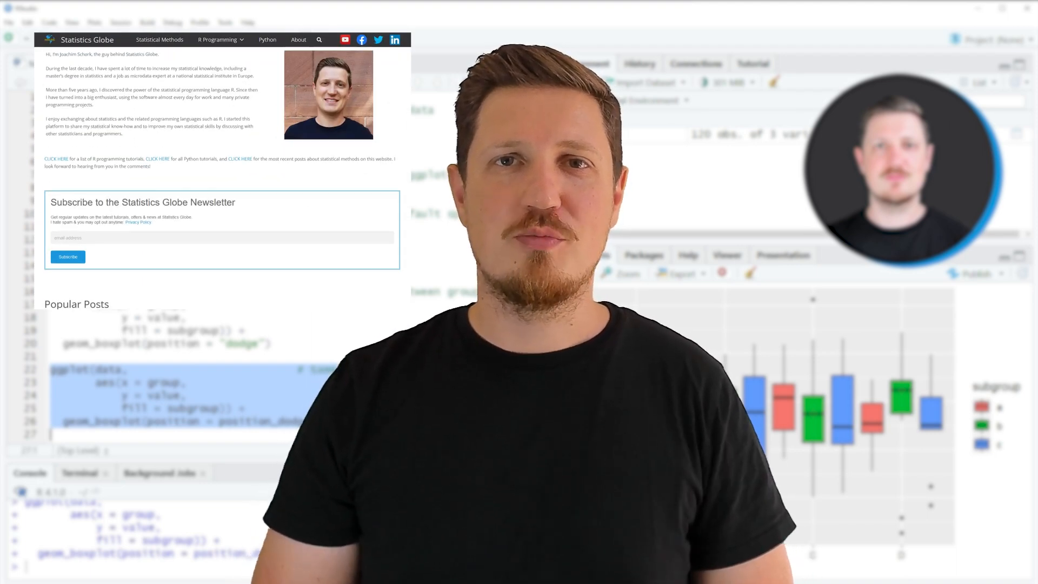
Navigate from the homepage via R Programming to the Graphics in R overview and browse it
scroll(down, 3)
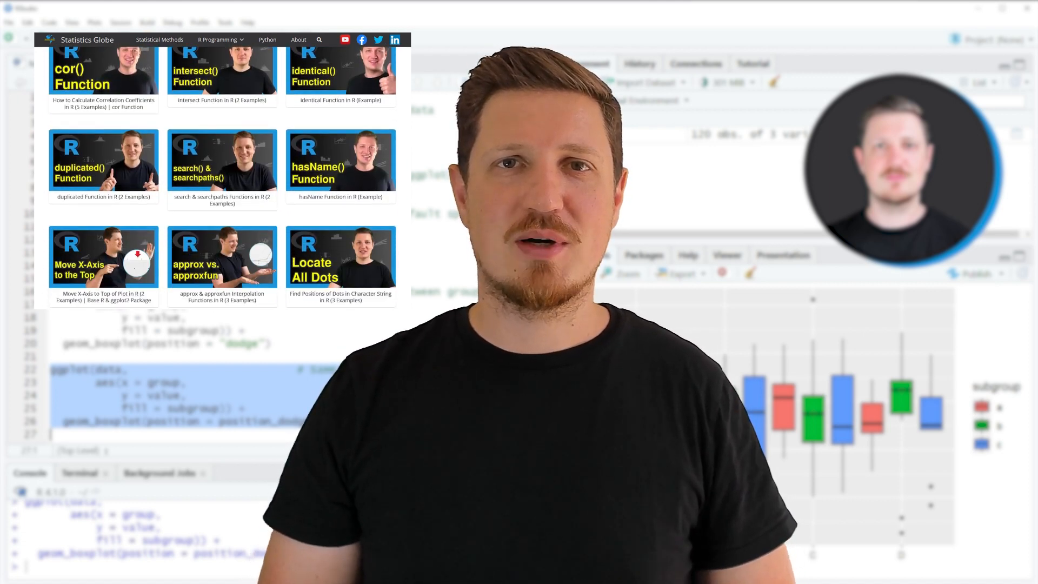
click(220, 38)
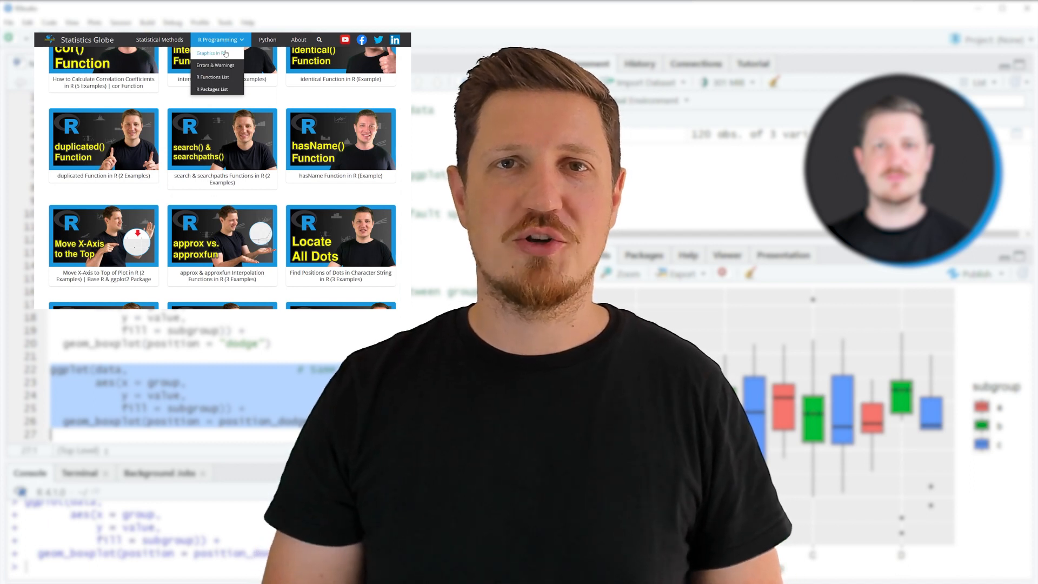
click(209, 53)
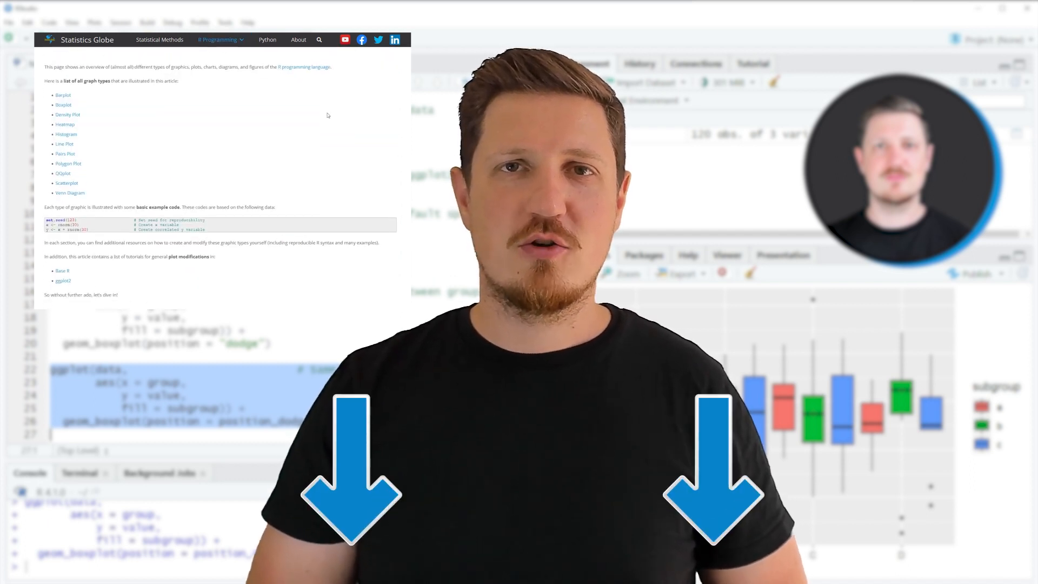
scroll(down, 3)
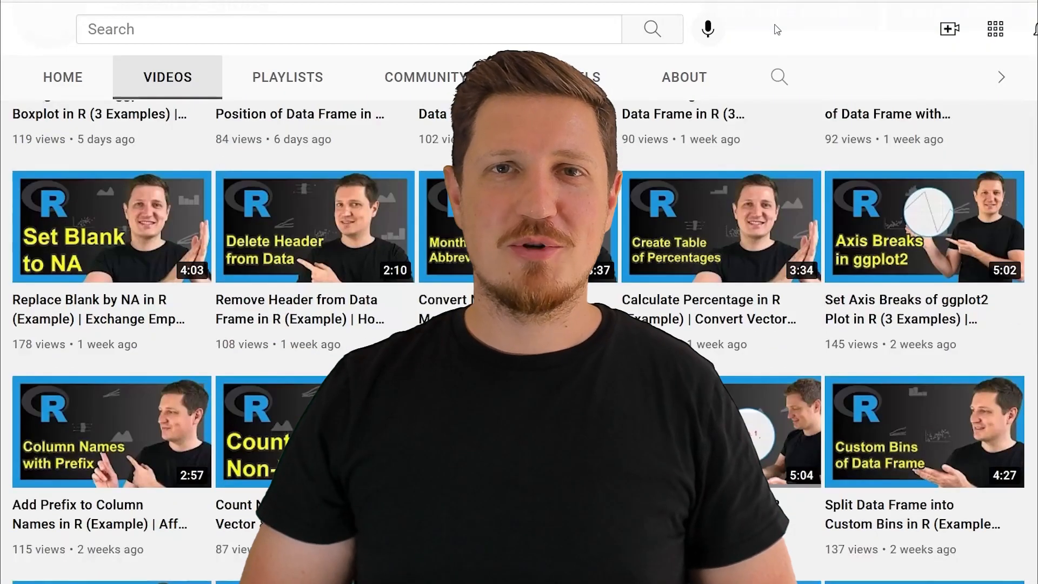
scroll(down, 3)
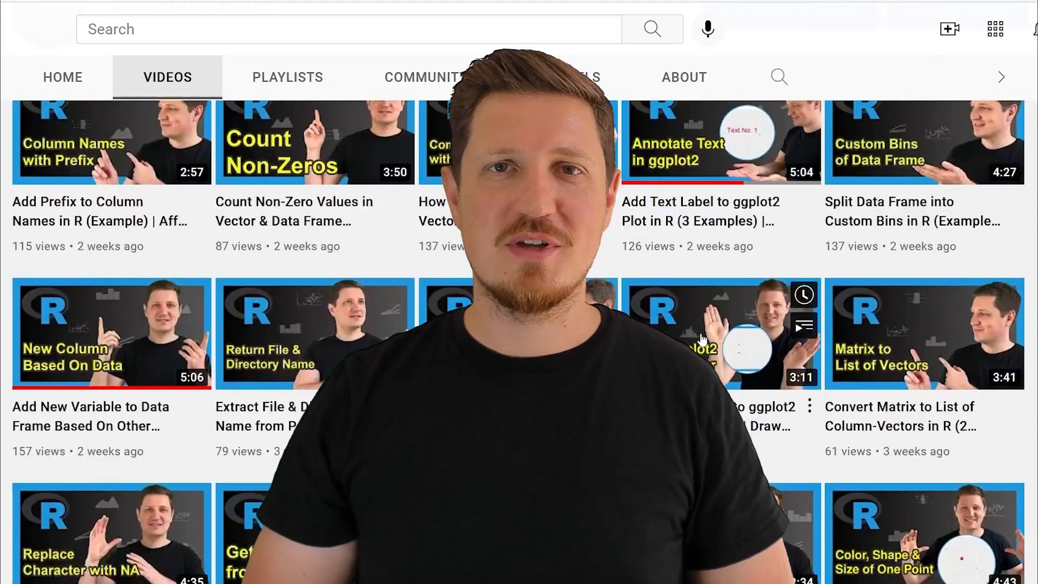
scroll(down, 3)
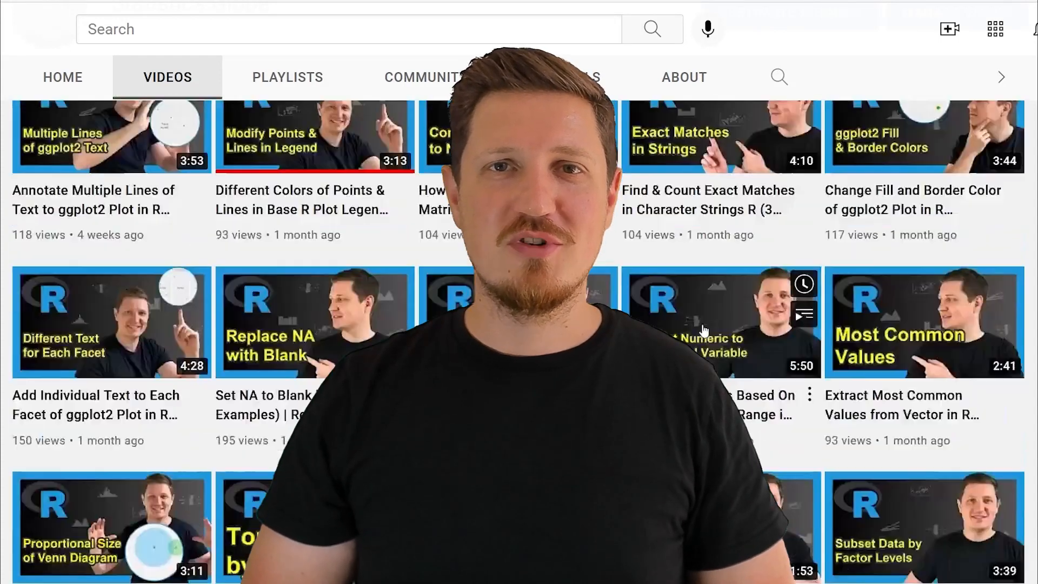
scroll(down, 3)
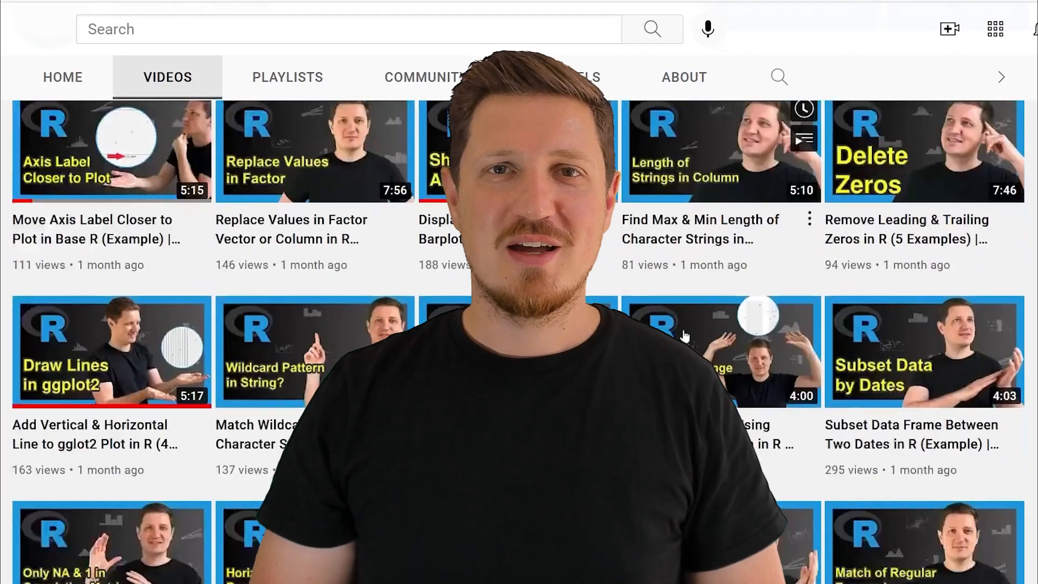
scroll(down, 3)
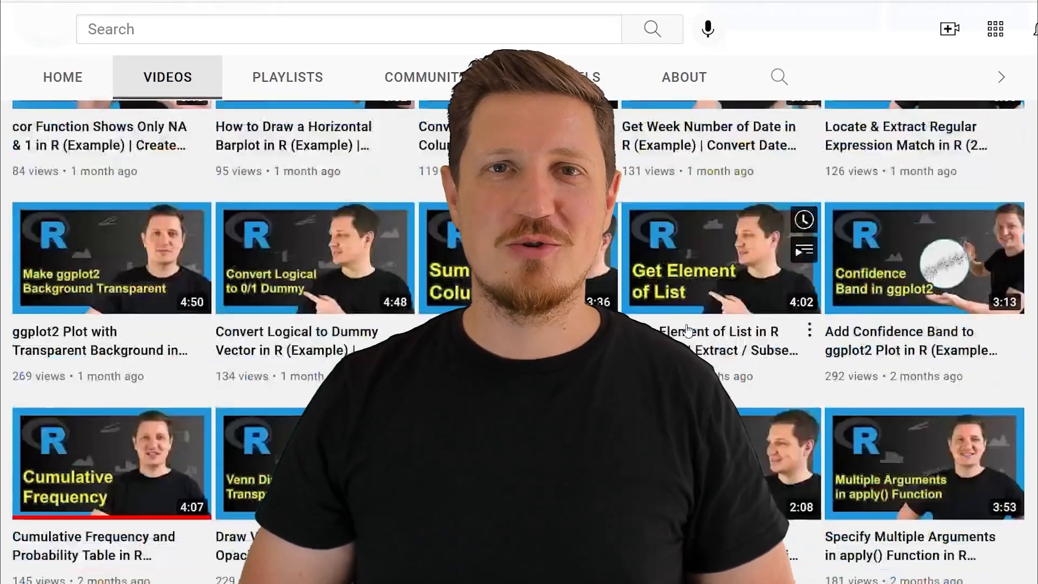